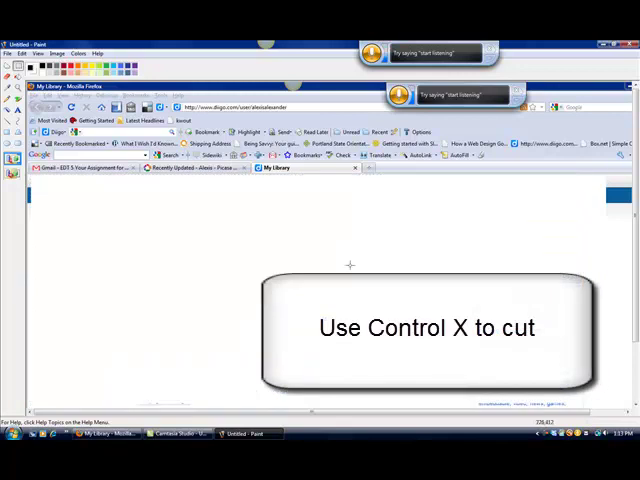
# - Start a new image via File > New and agree to save the current screenshot first
pyautogui.click(10, 52)
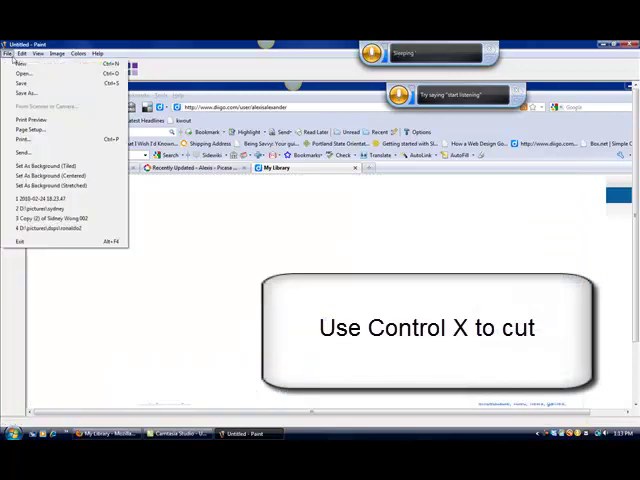
pyautogui.click(16, 242)
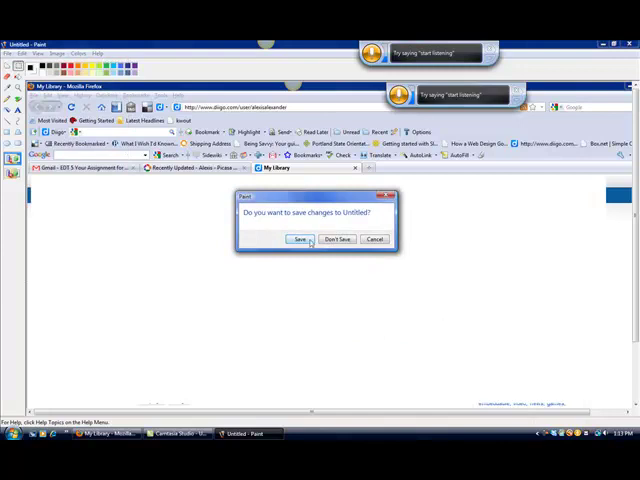
pyautogui.click(336, 238)
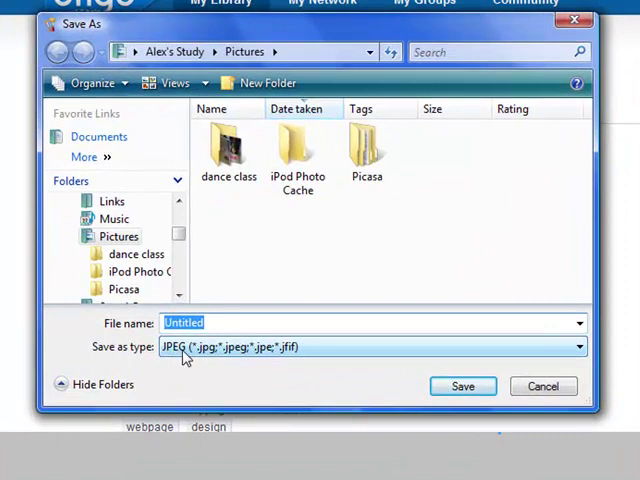
# - Save the screenshot as JPEG file 'diigohomepage' in the Pictures folder
pyautogui.click(570, 348)
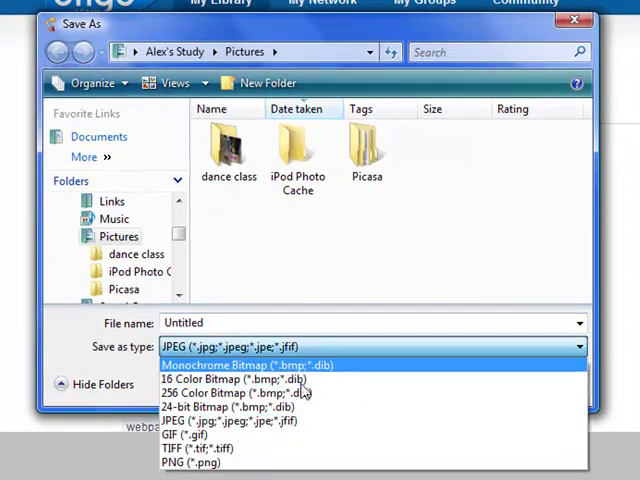
pyautogui.moveTo(260, 420)
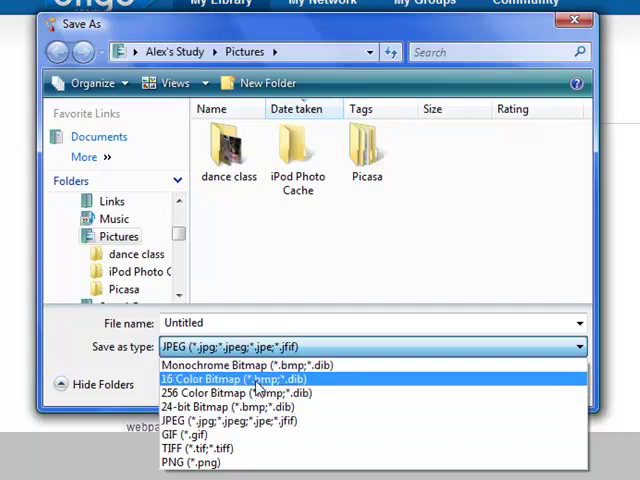
pyautogui.moveTo(244, 364)
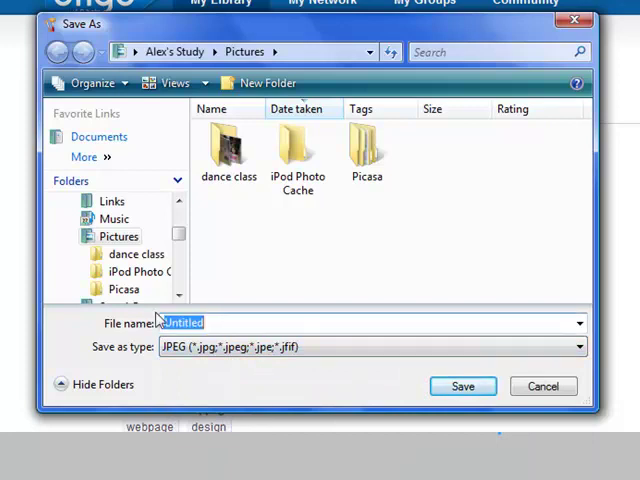
pyautogui.write('diigo')
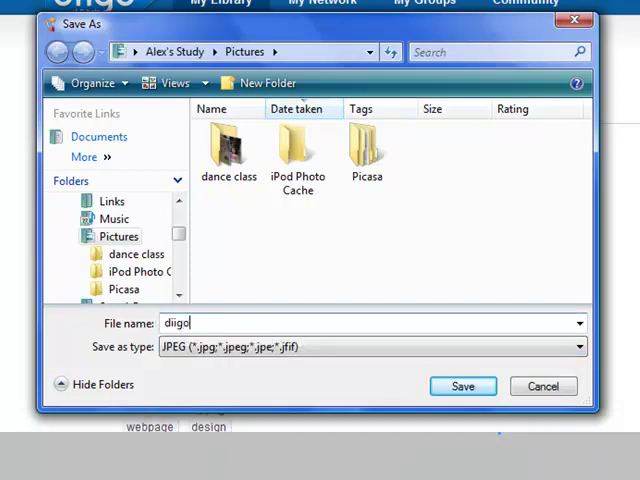
pyautogui.write('homepage')
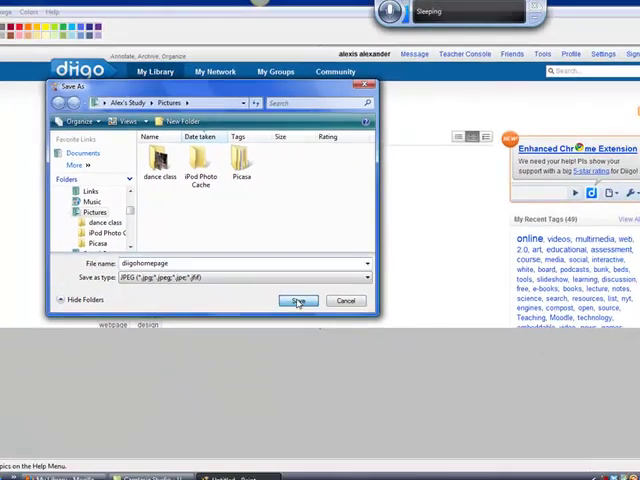
pyautogui.click(298, 300)
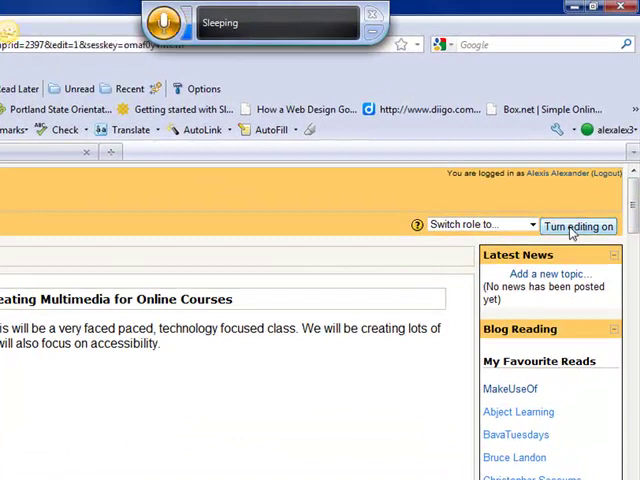
# - Turn course editing on and start editing the 9–15 April 'Video, Part Two' week summary
pyautogui.click(578, 226)
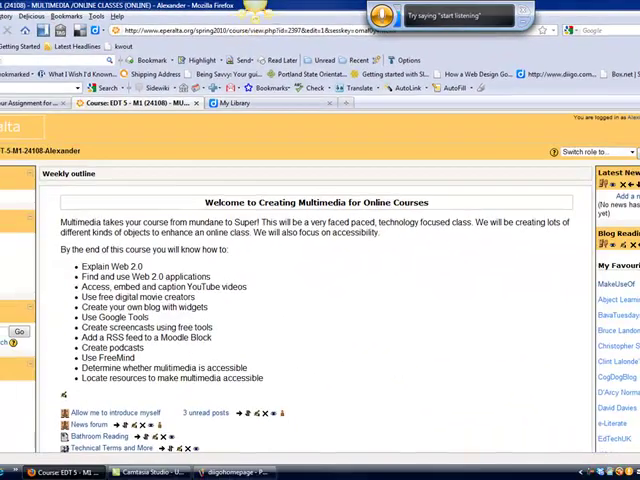
pyautogui.scroll(-3)
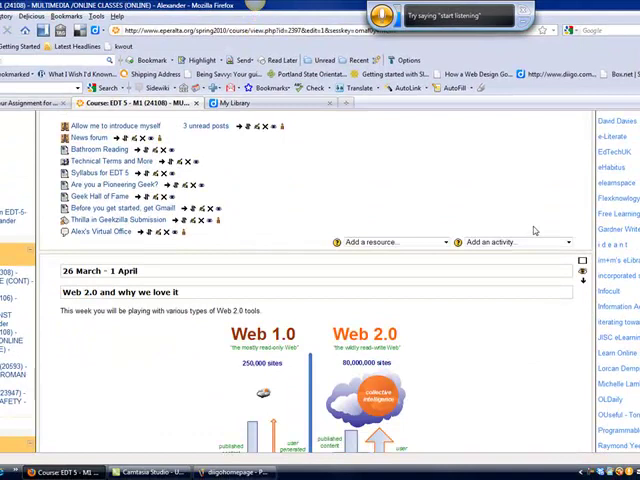
pyautogui.scroll(-3)
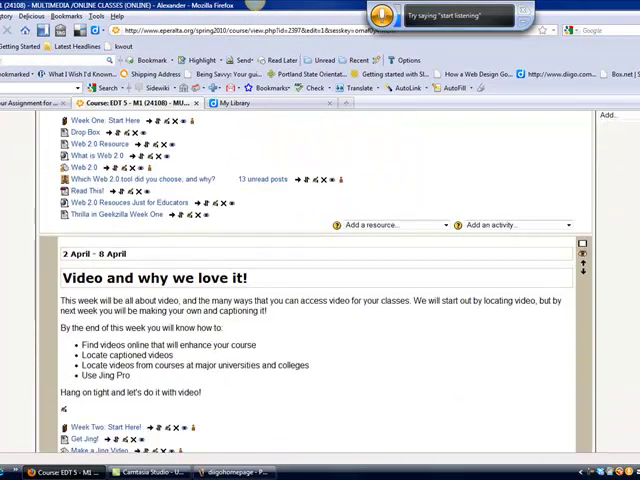
pyautogui.scroll(-3)
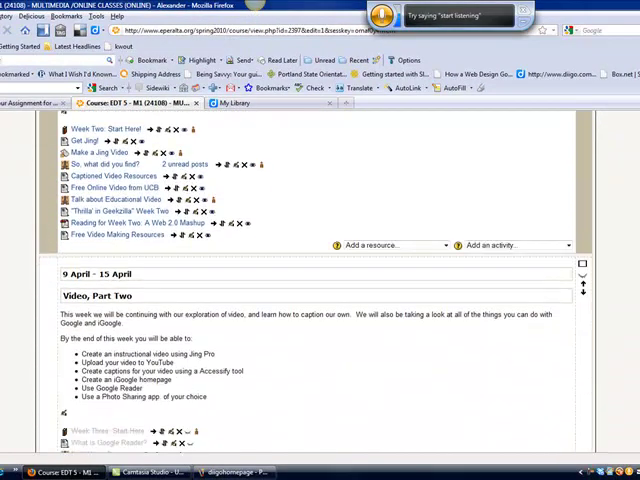
pyautogui.scroll(-3)
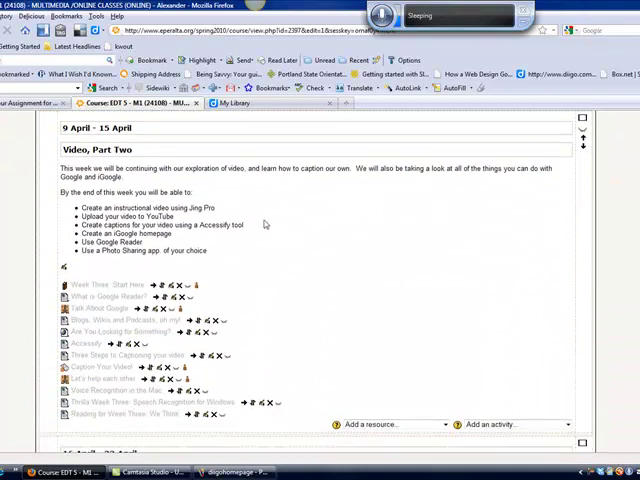
pyautogui.click(62, 272)
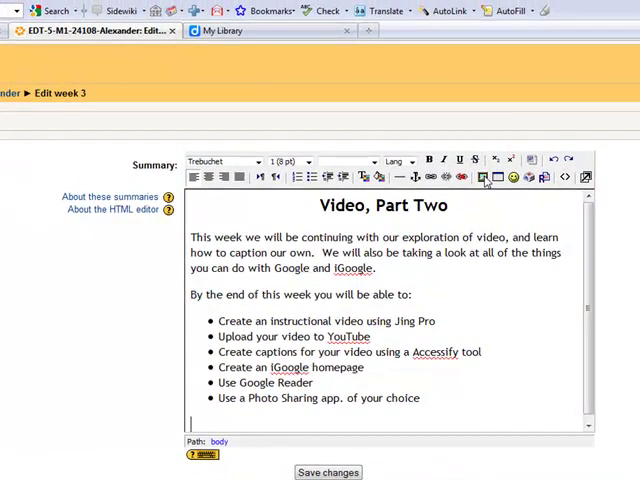
# - Upload diigohomepage.jpg from Pictures through the Insert Image dialog's Browse option
pyautogui.click(484, 176)
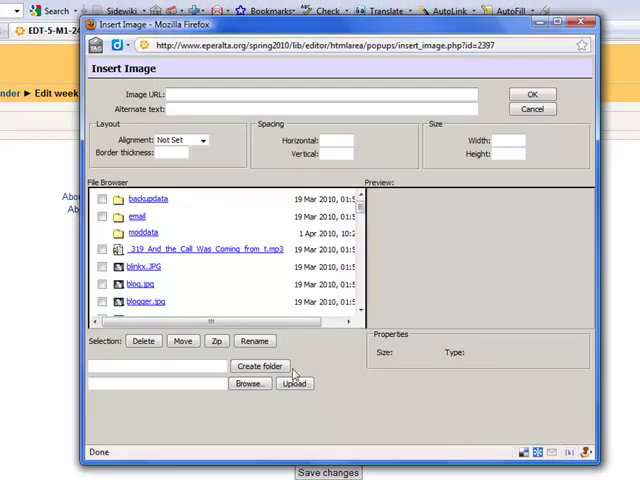
pyautogui.click(248, 384)
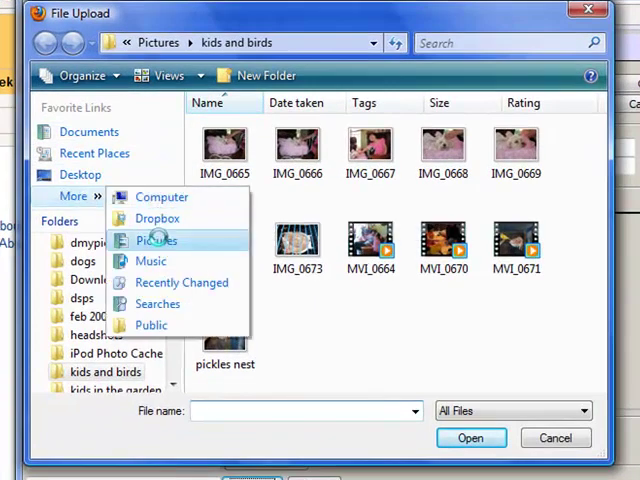
pyautogui.click(156, 240)
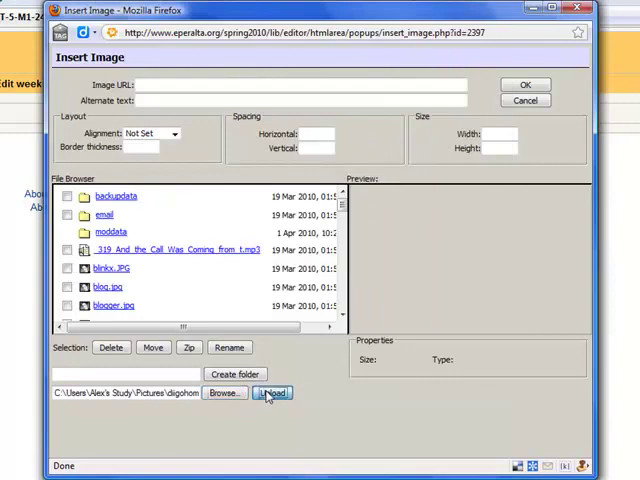
pyautogui.click(272, 392)
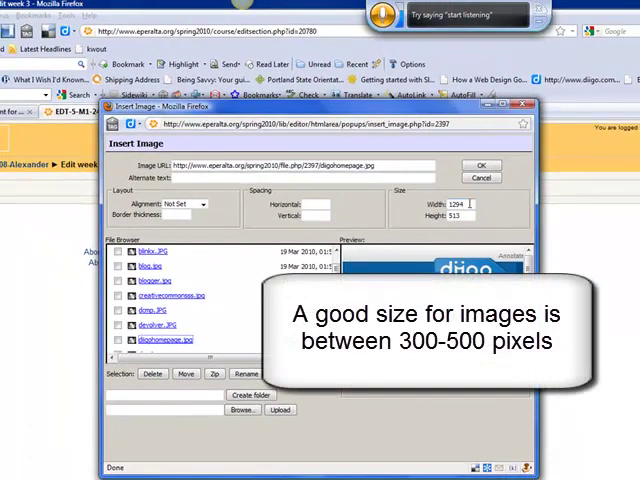
# - Insert the image at 500 pixels wide with alt text 'diigo homepage' and save the summary changes
pyautogui.tripleClick(458, 204)
pyautogui.write('690')
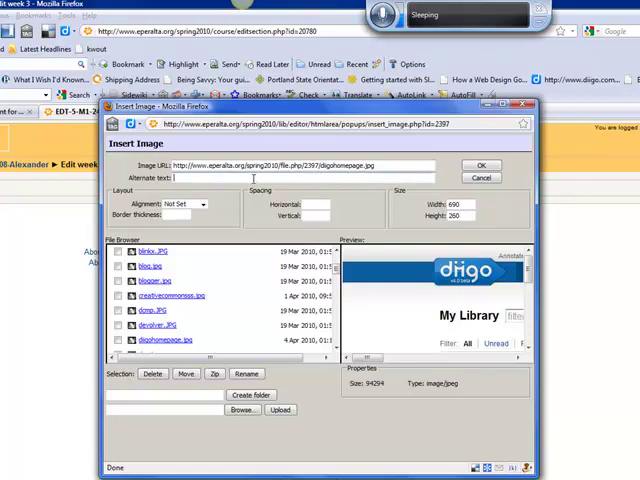
pyautogui.write('dig')
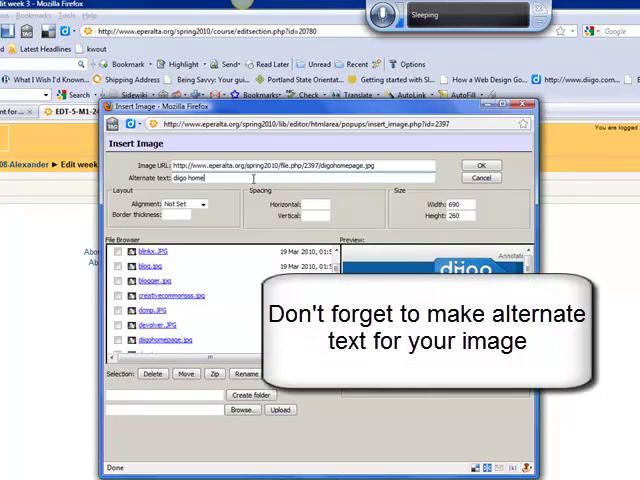
pyautogui.write('page')
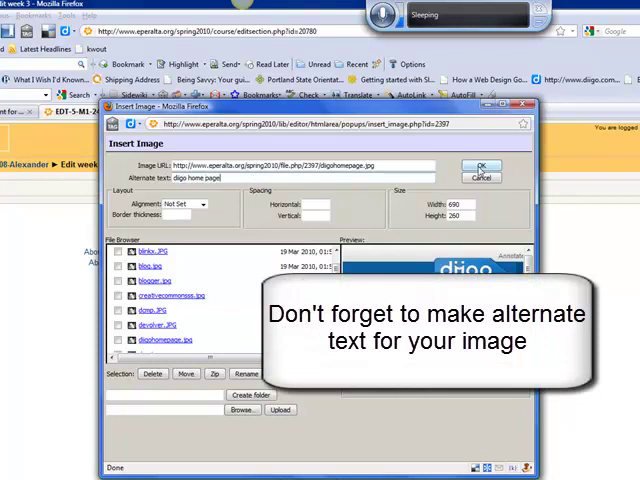
pyautogui.click(480, 166)
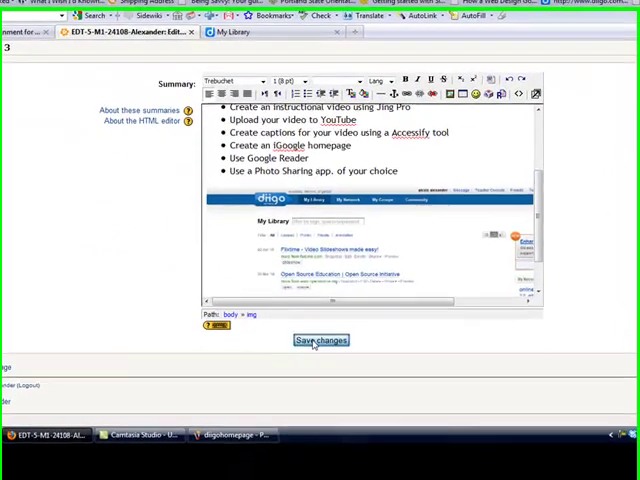
pyautogui.click(320, 340)
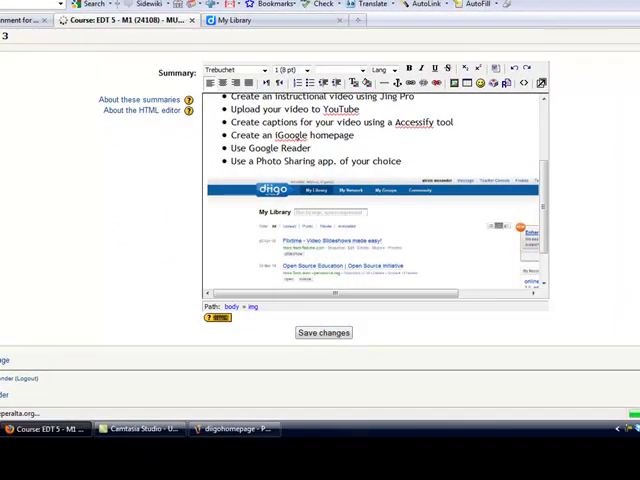